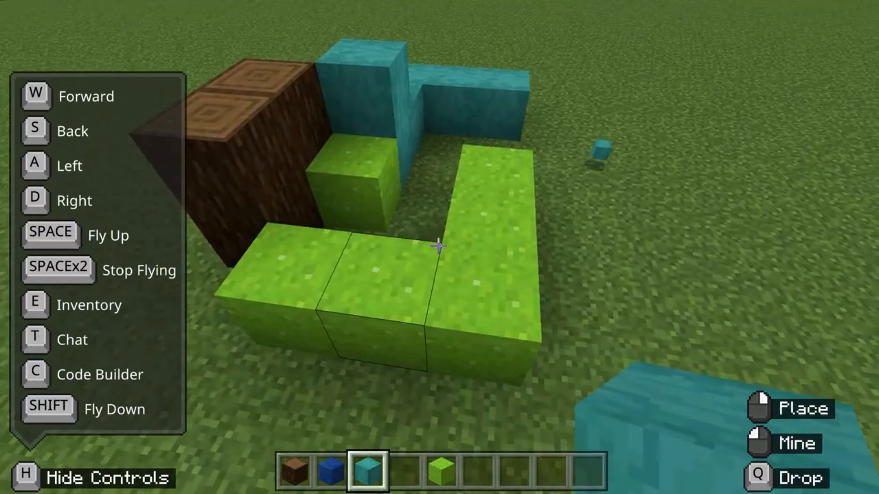
Pause the game via Esc with the grass, wood and cyan block build complete.
key(escape)
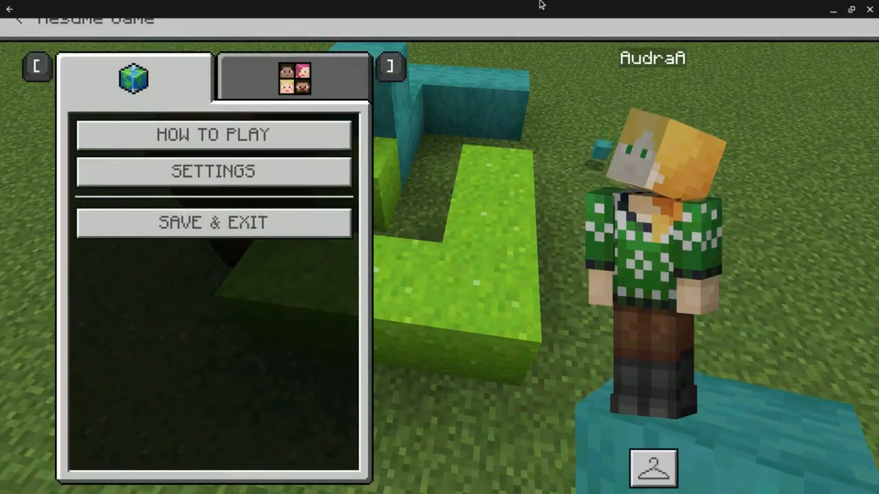